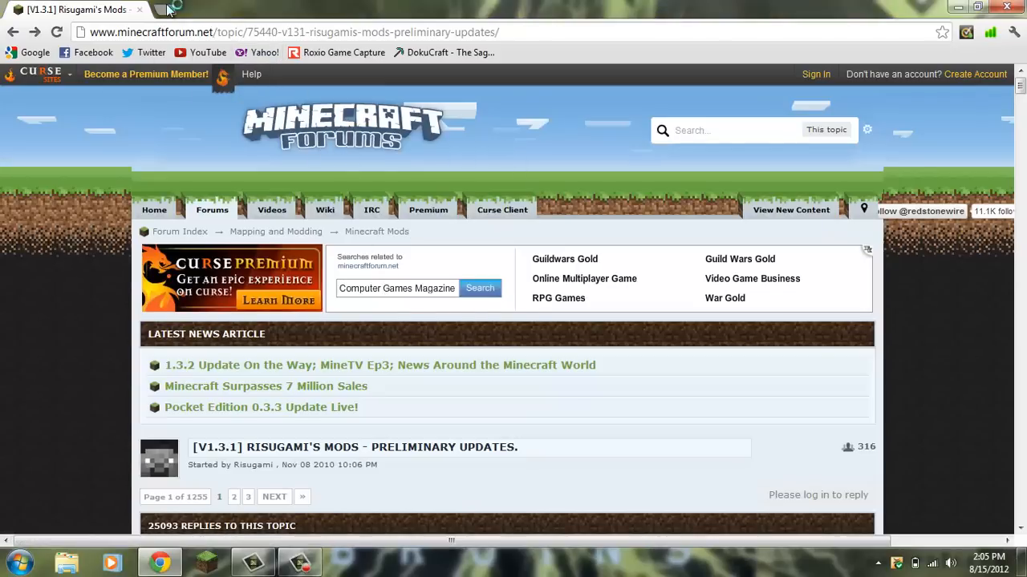
# Return to Risugami's mods topic and scroll down to the ModLoader 1.3.1 section.
pyautogui.click(161, 10)
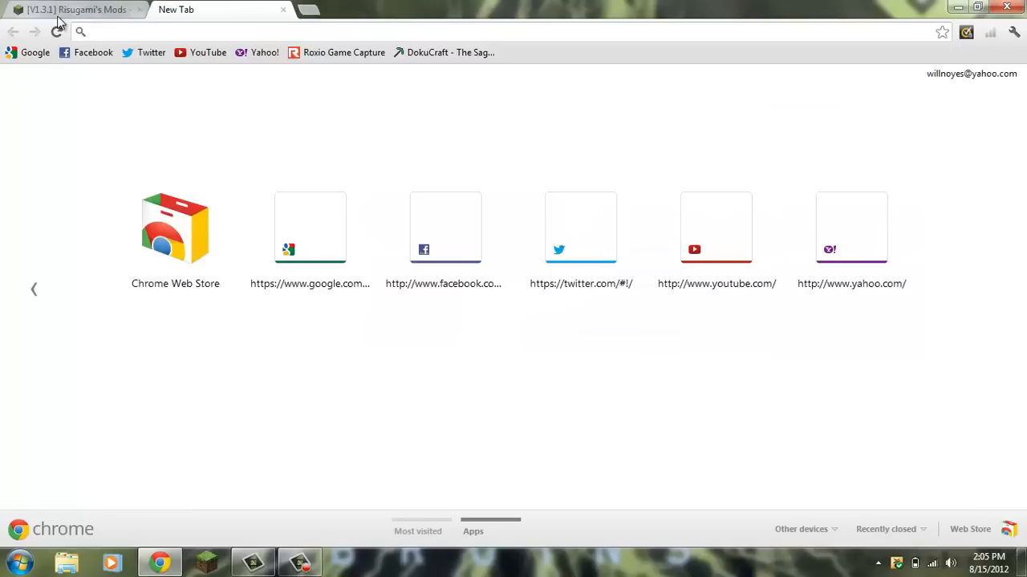
pyautogui.click(76, 11)
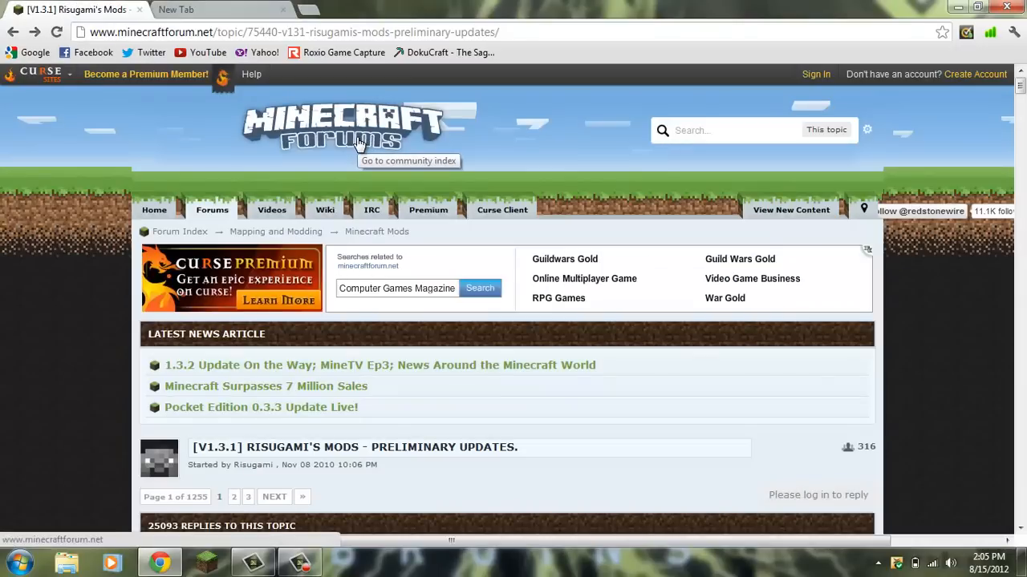
pyautogui.scroll(-3)
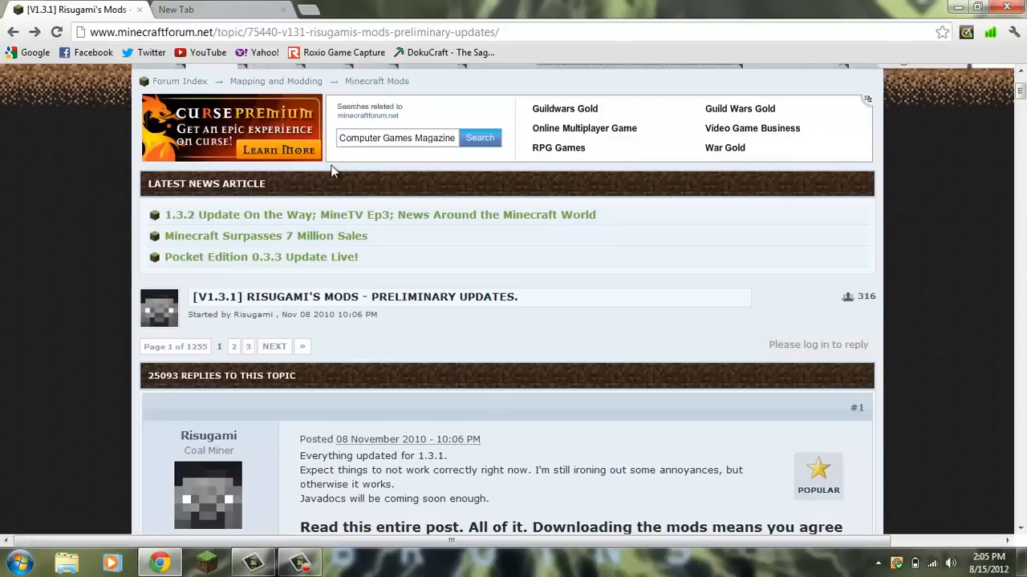
pyautogui.scroll(-3)
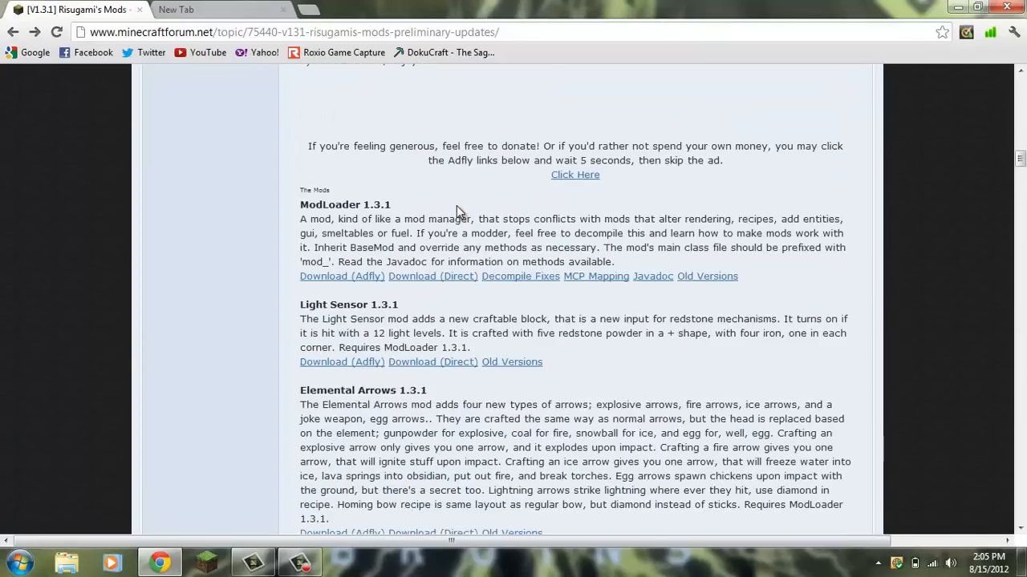
pyautogui.scroll(-3)
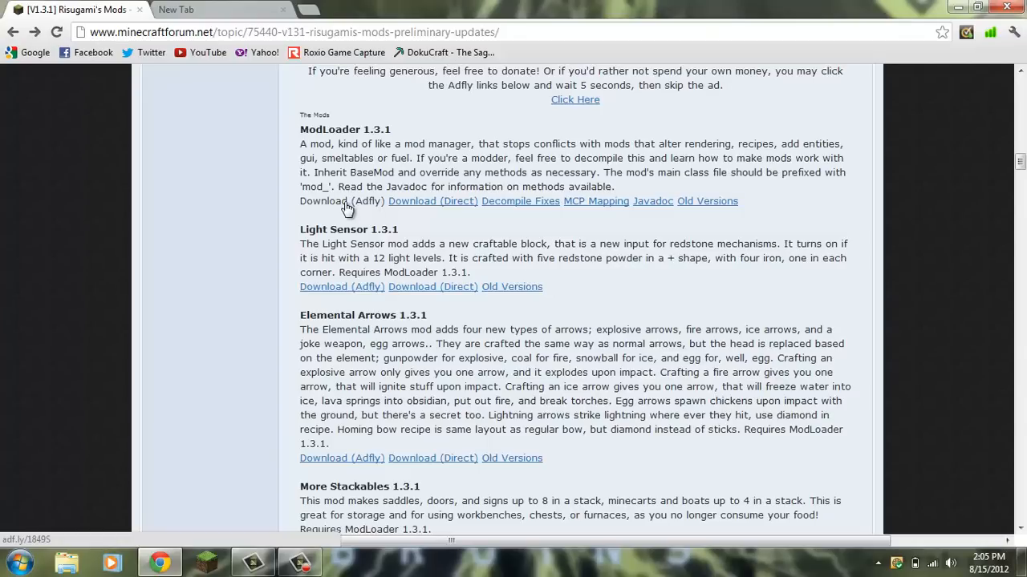
pyautogui.click(333, 201)
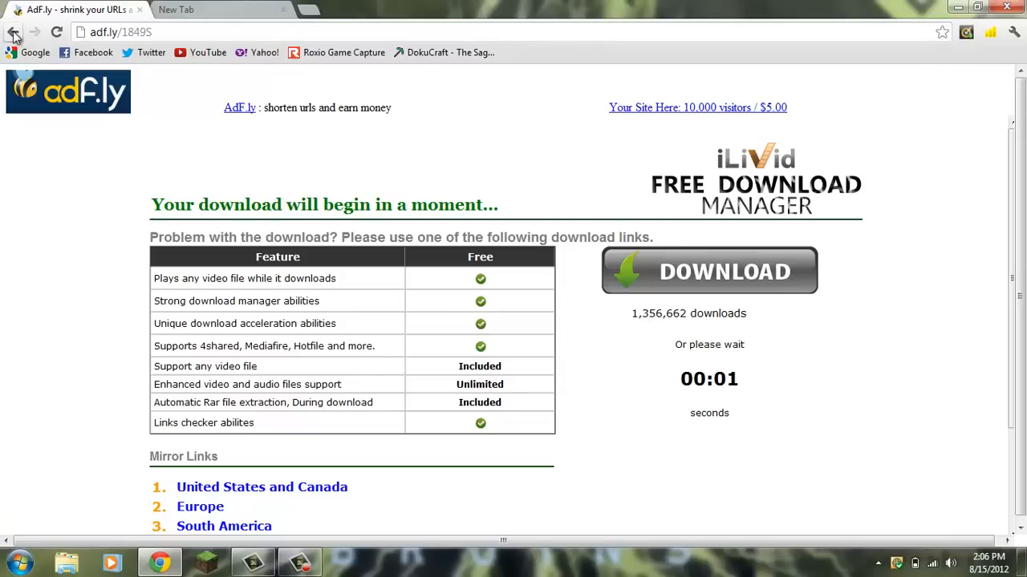
pyautogui.click(13, 34)
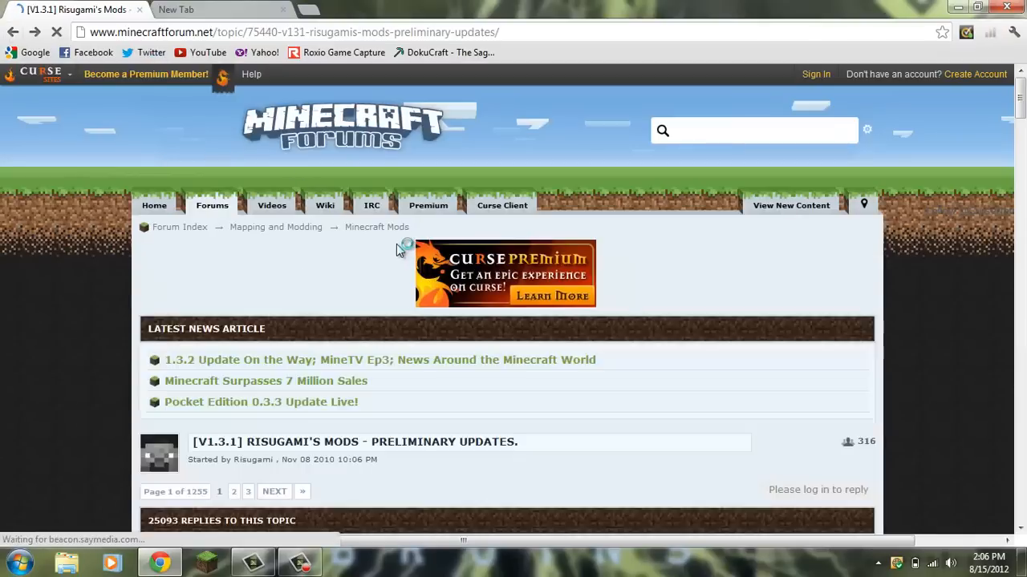
# Scroll past the FAQ and Installation steps and start the ModLoader 1.3.1 Download (Direct) link.
pyautogui.scroll(-3)
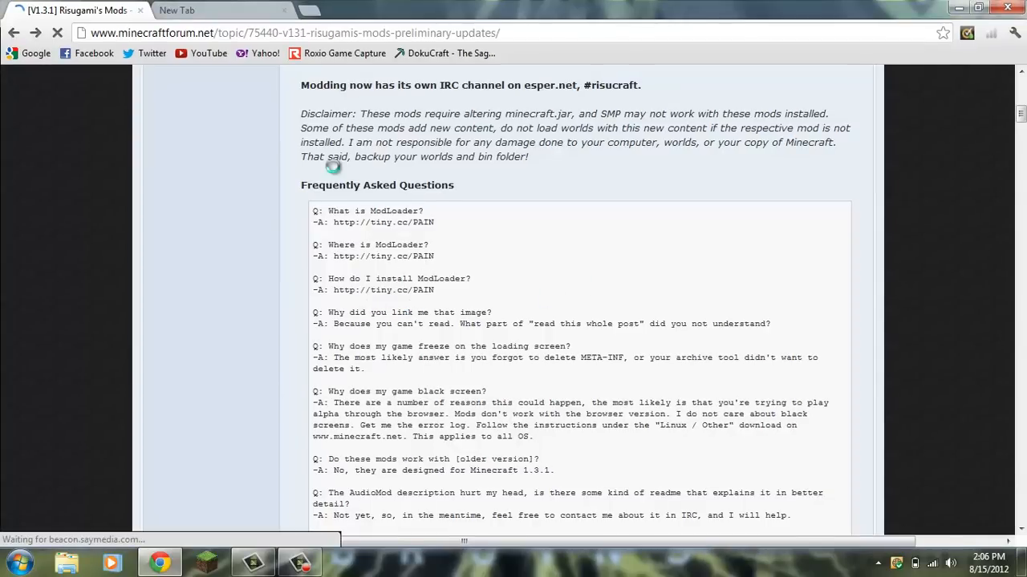
pyautogui.scroll(-3)
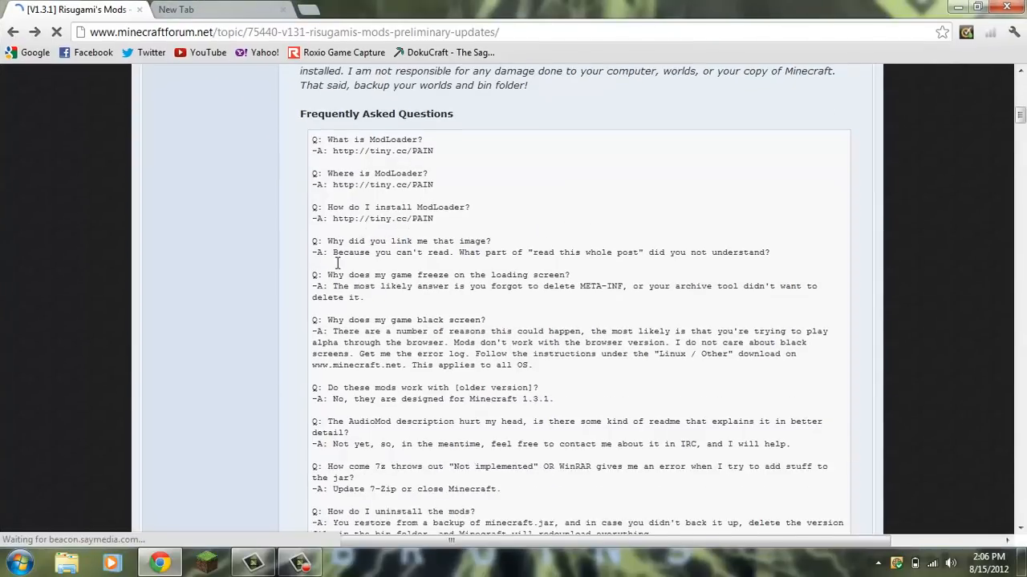
pyautogui.scroll(-3)
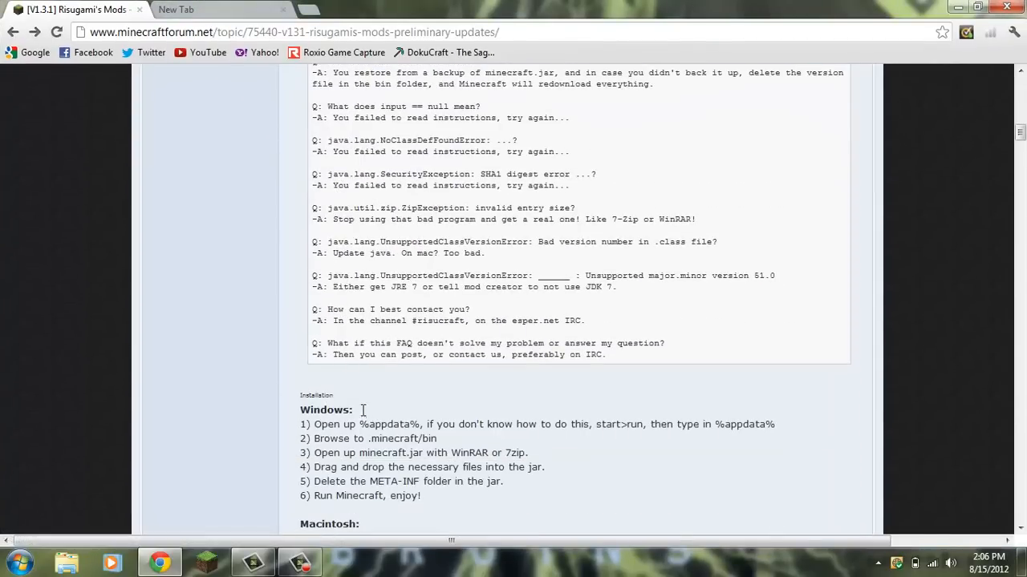
pyautogui.scroll(-3)
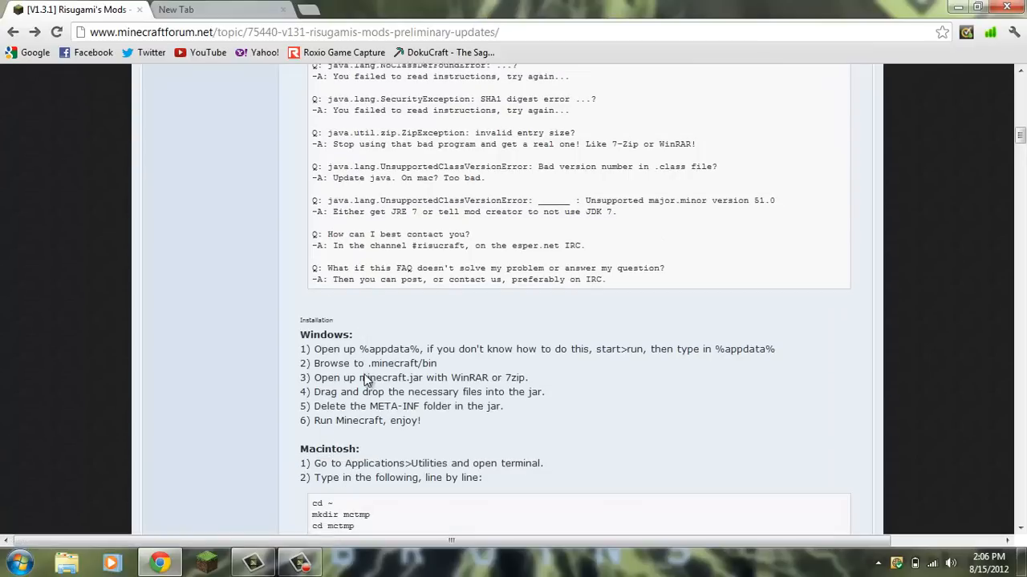
pyautogui.scroll(-3)
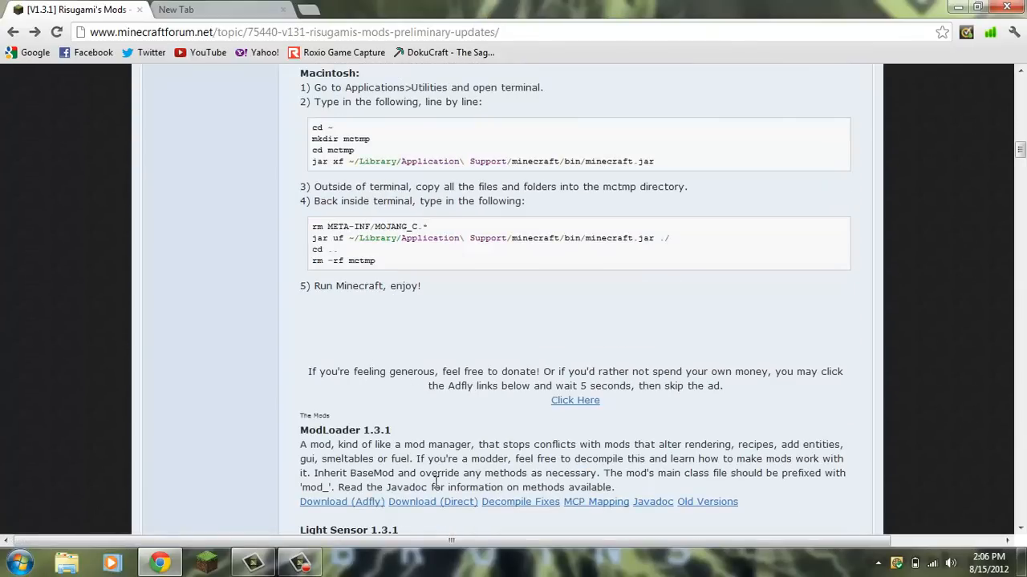
pyautogui.click(432, 501)
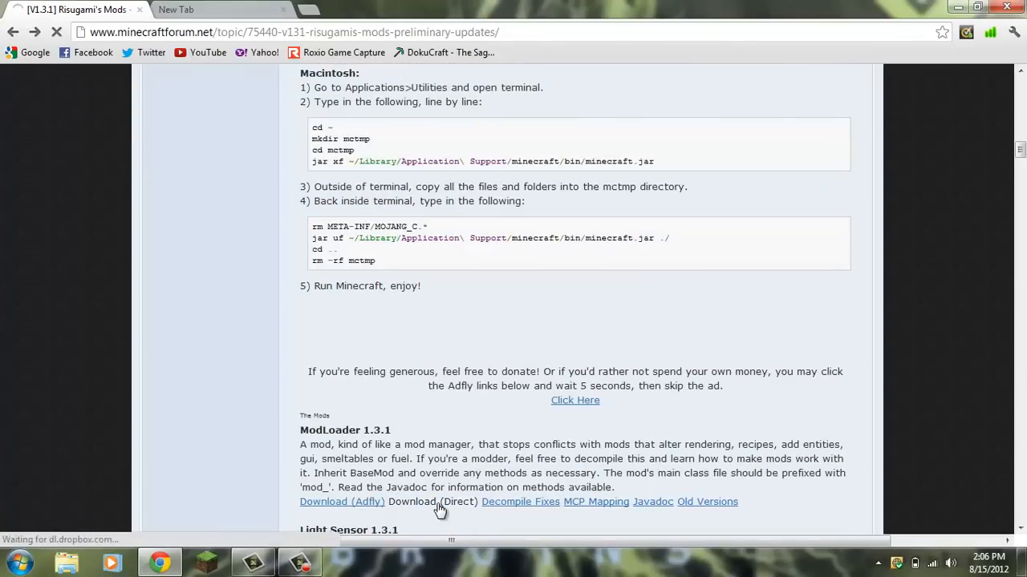
# Open ModLoader (1).zip from the download bar in WinRAR and minimize Chrome.
pyautogui.click(444, 502)
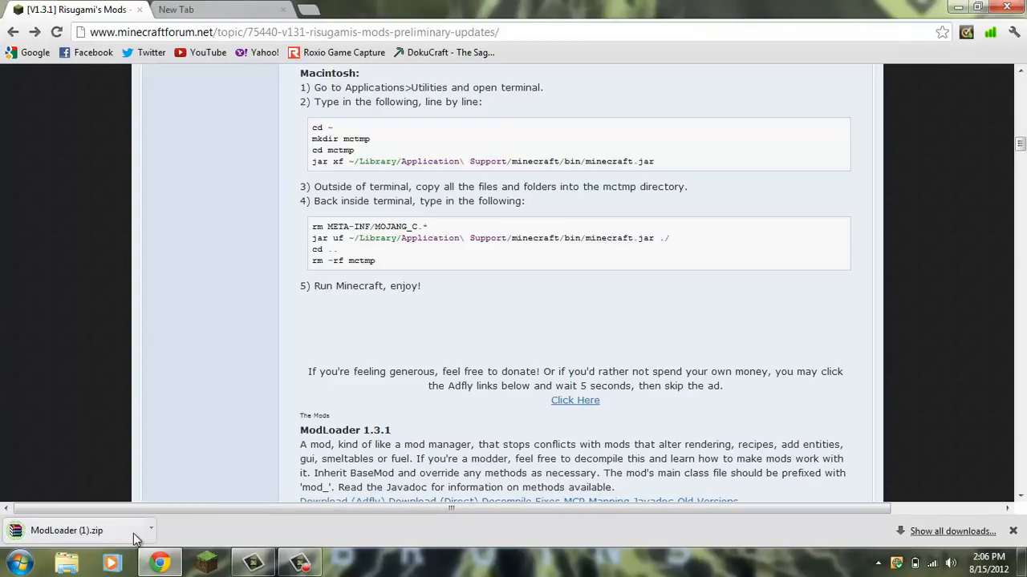
pyautogui.moveTo(142, 543)
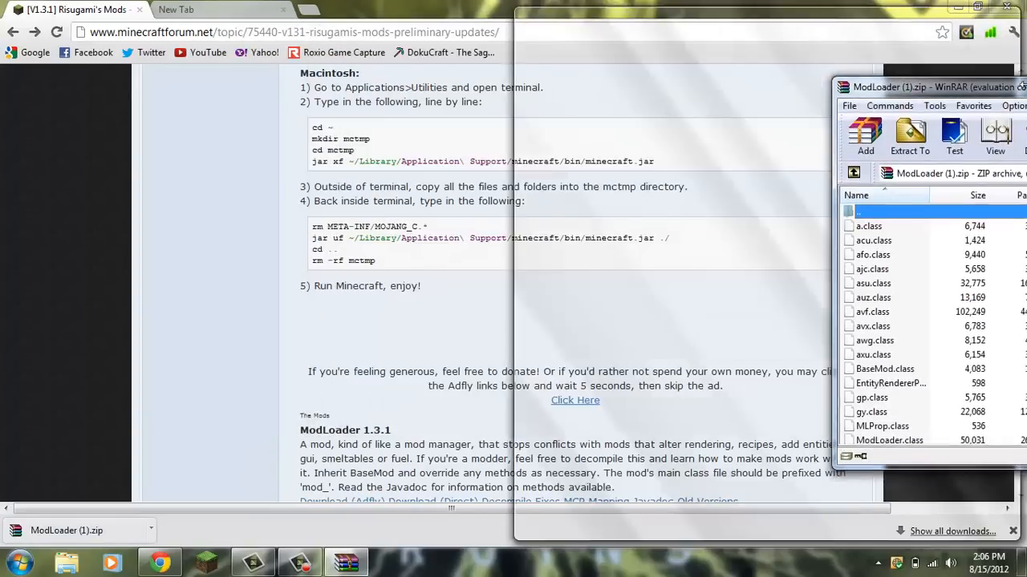
pyautogui.click(974, 7)
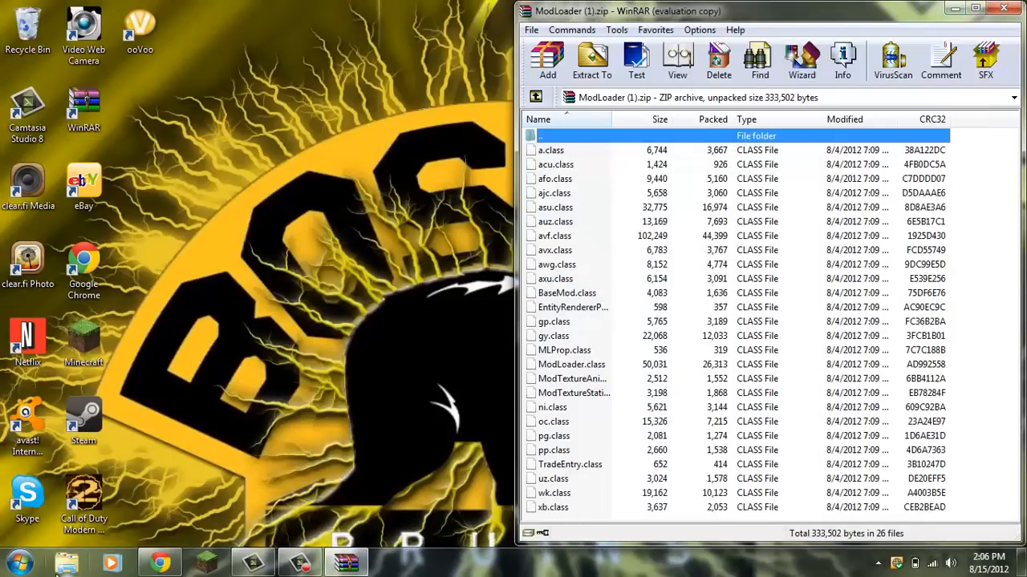
# Launch Run from the Start menu and open %appdata% to reach the .minecraft folder.
pyautogui.click(11, 562)
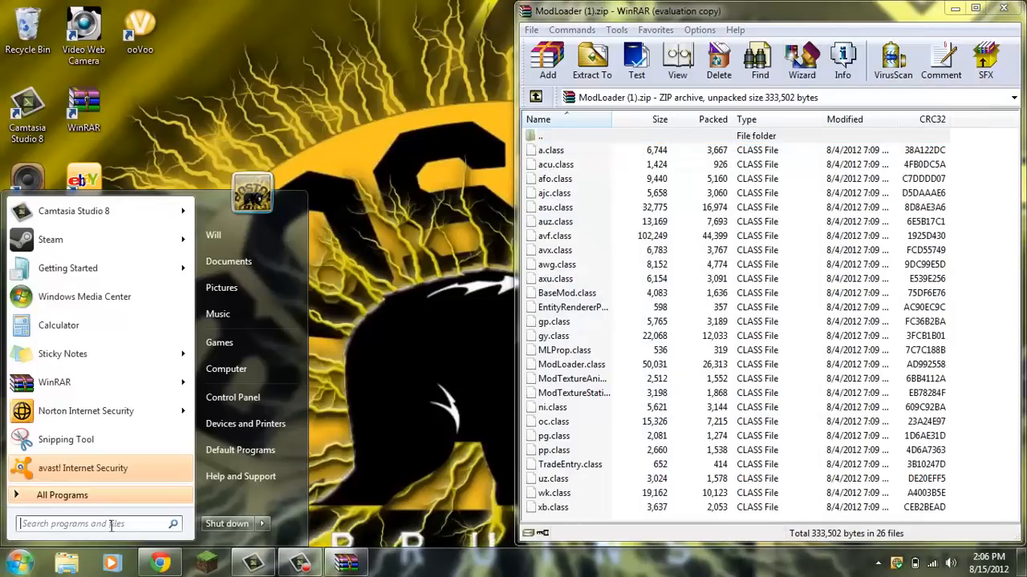
pyautogui.write('run')
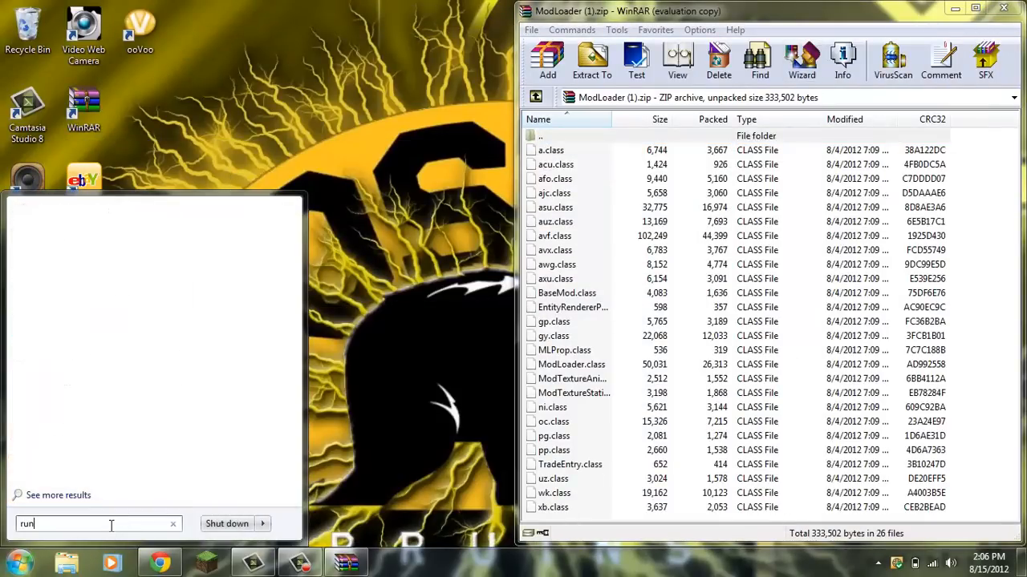
pyautogui.write('run')
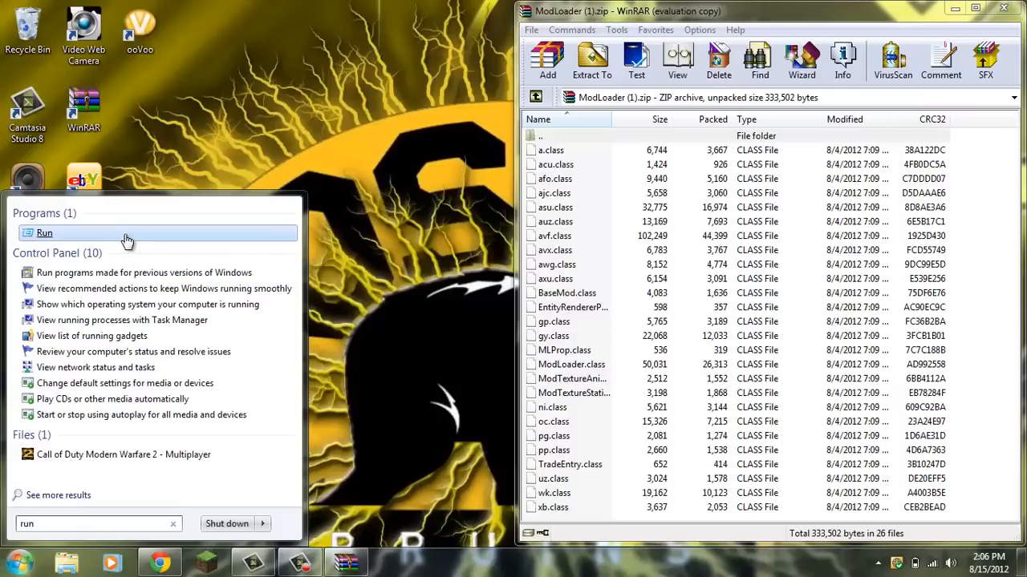
pyautogui.click(44, 235)
pyautogui.write('%appdata%')
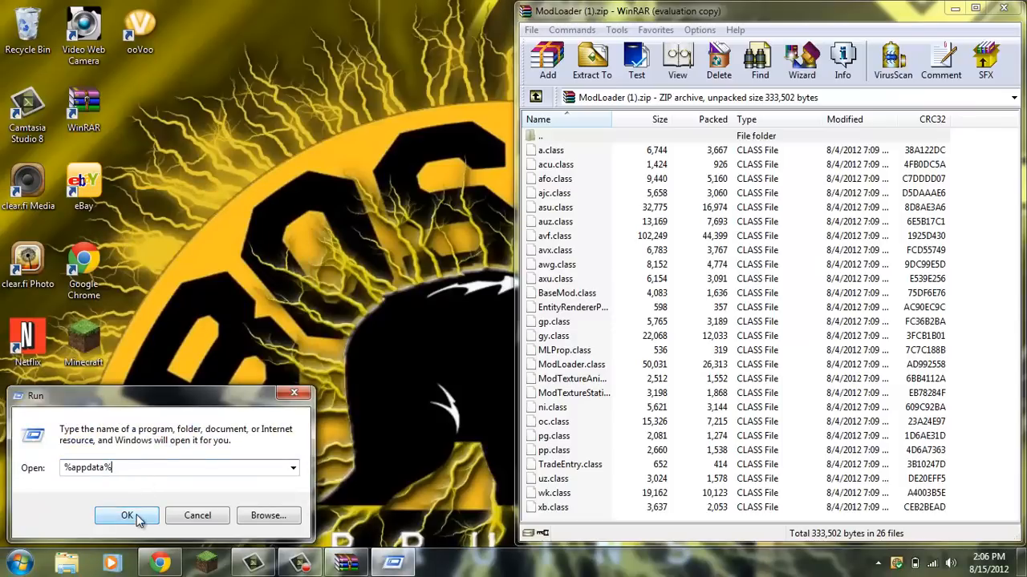
pyautogui.click(127, 515)
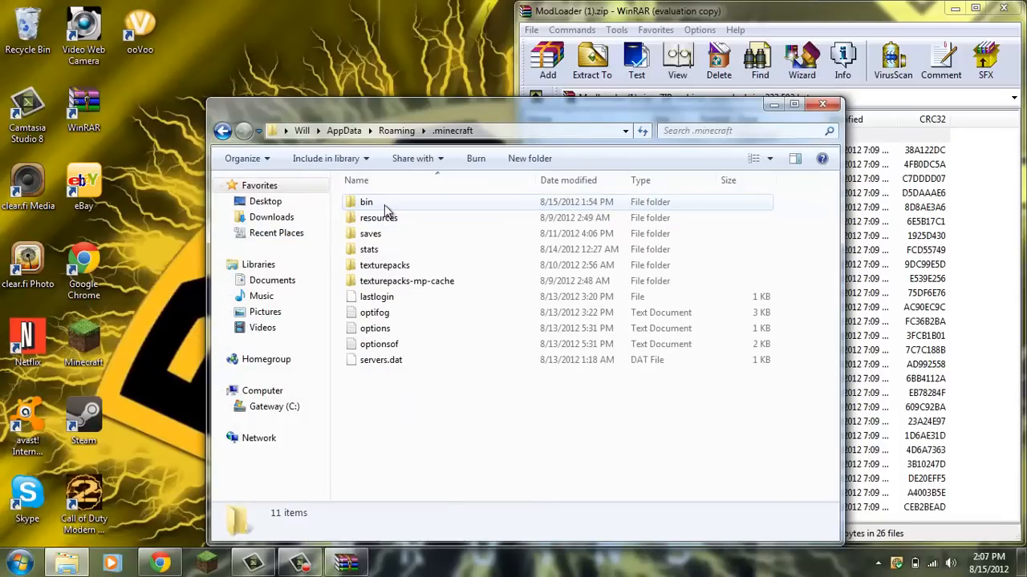
# Open minecraft.jar from the .minecraft\bin folder in WinRAR.
pyautogui.doubleClick(366, 202)
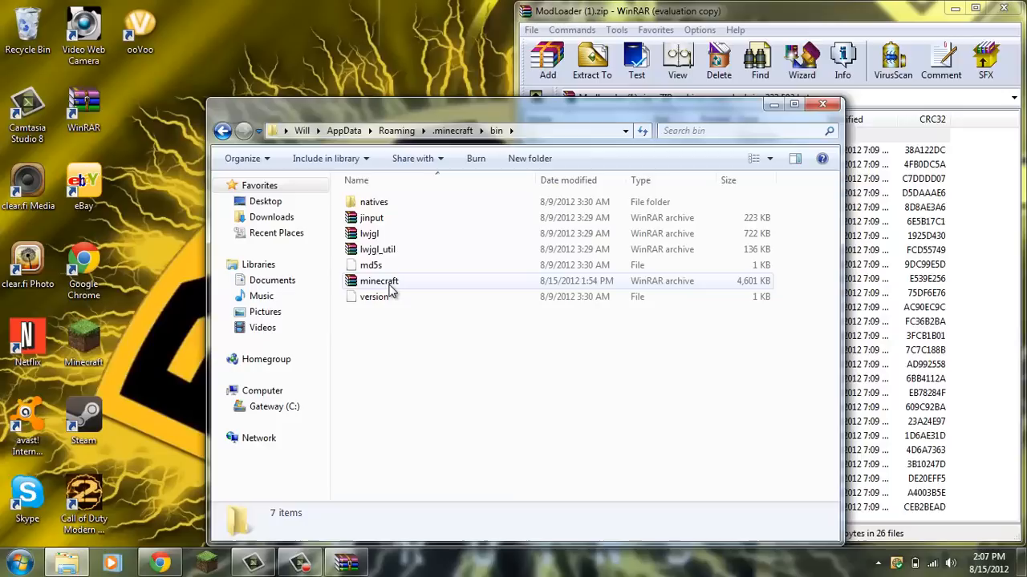
pyautogui.click(378, 281)
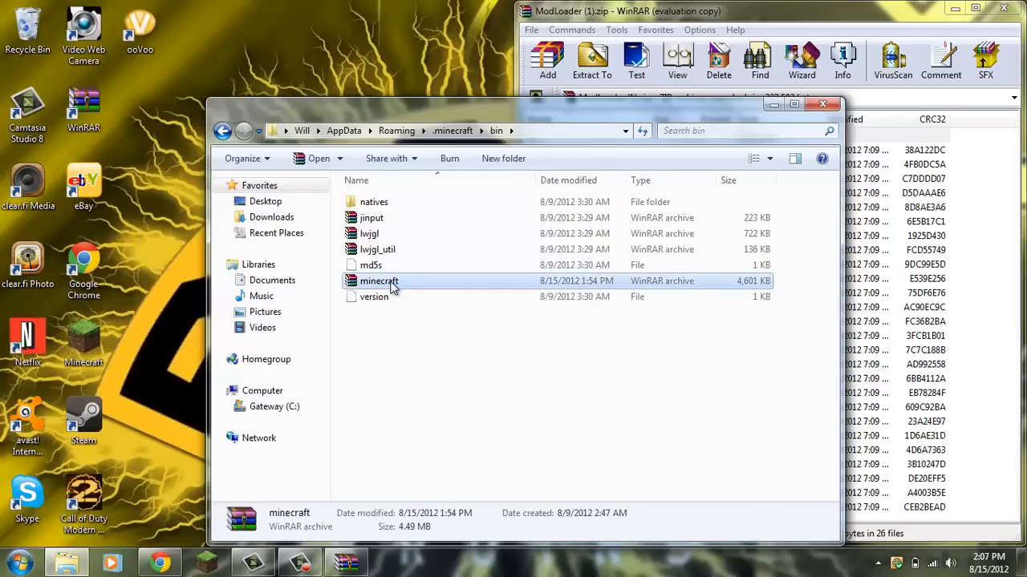
pyautogui.moveTo(378, 281)
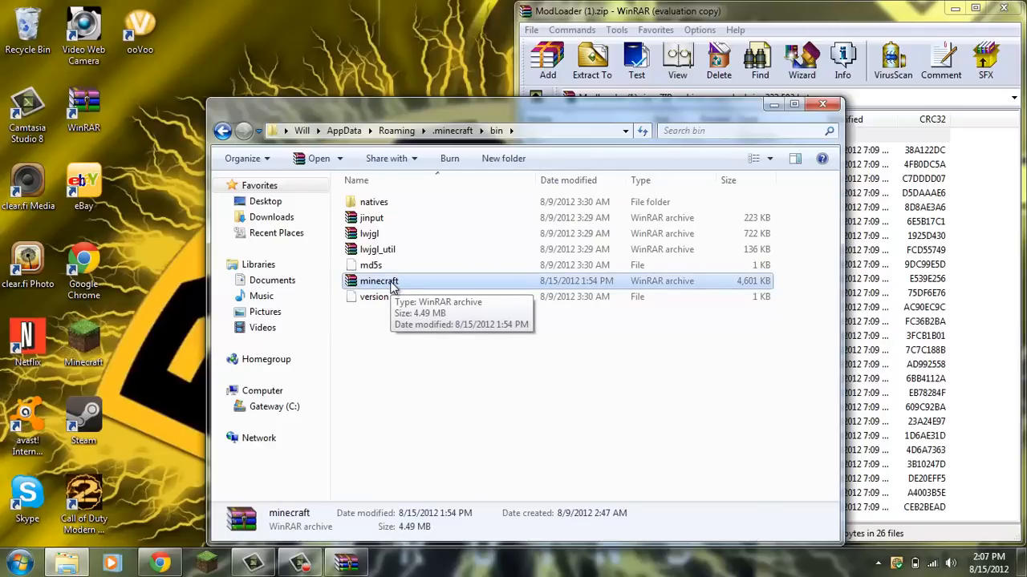
pyautogui.rightClick(378, 280)
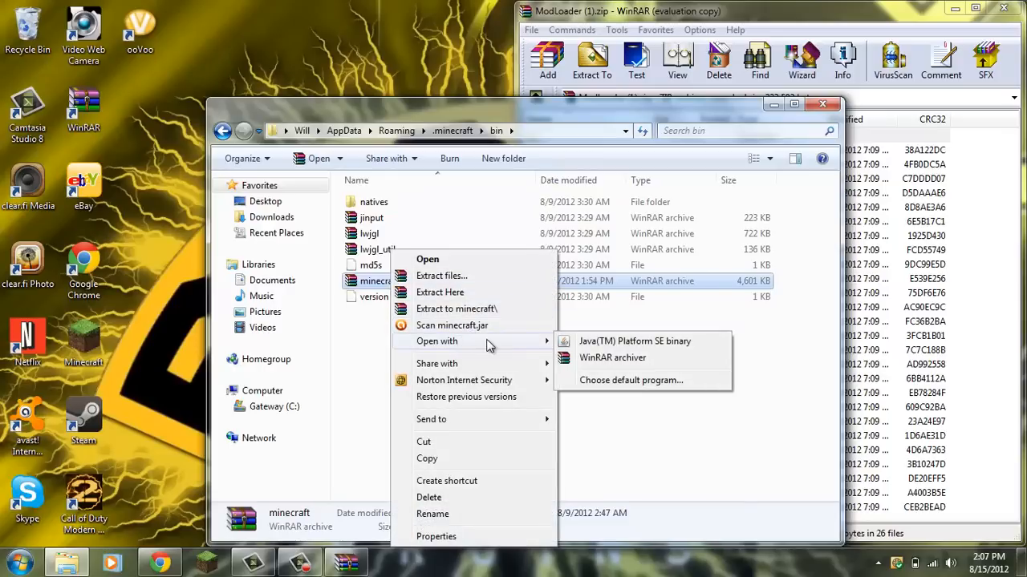
pyautogui.click(634, 341)
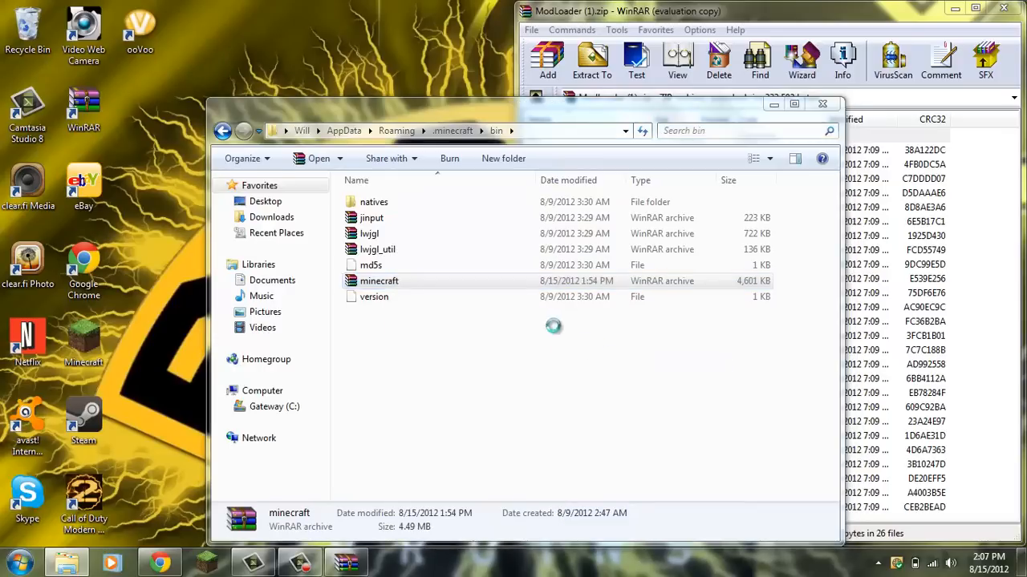
pyautogui.doubleClick(379, 281)
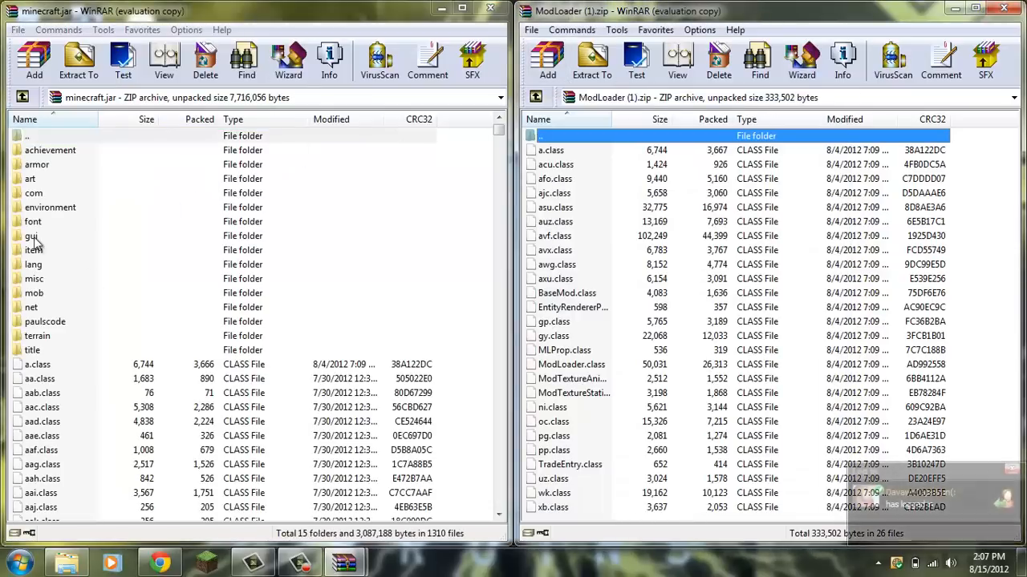
pyautogui.moveTo(33, 278)
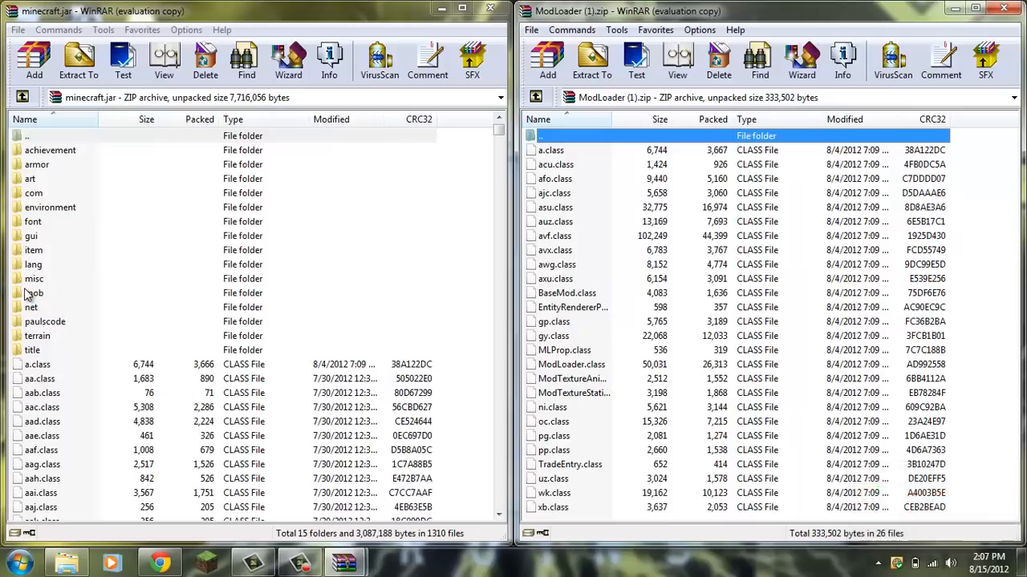
pyautogui.moveTo(34, 293)
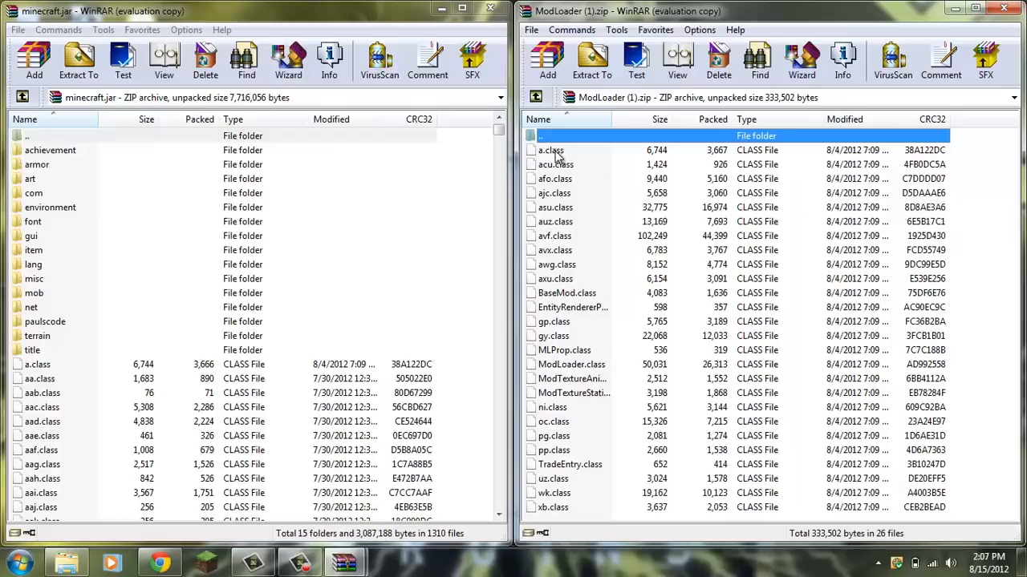
# Drag the 26 ModLoader class files into minecraft.jar, confirm, and close the ModLoader archive.
pyautogui.click(551, 150)
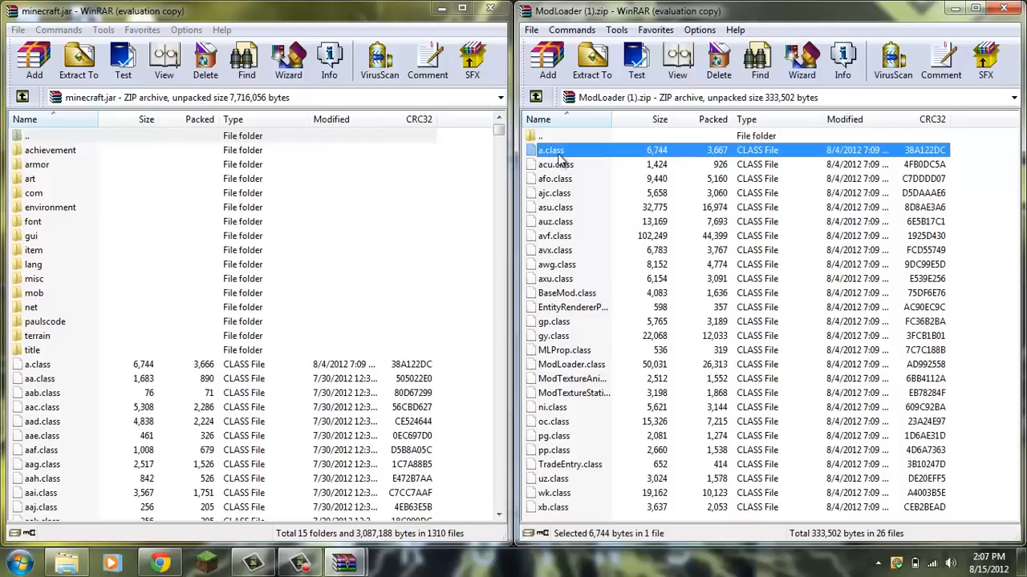
pyautogui.moveTo(639, 201)
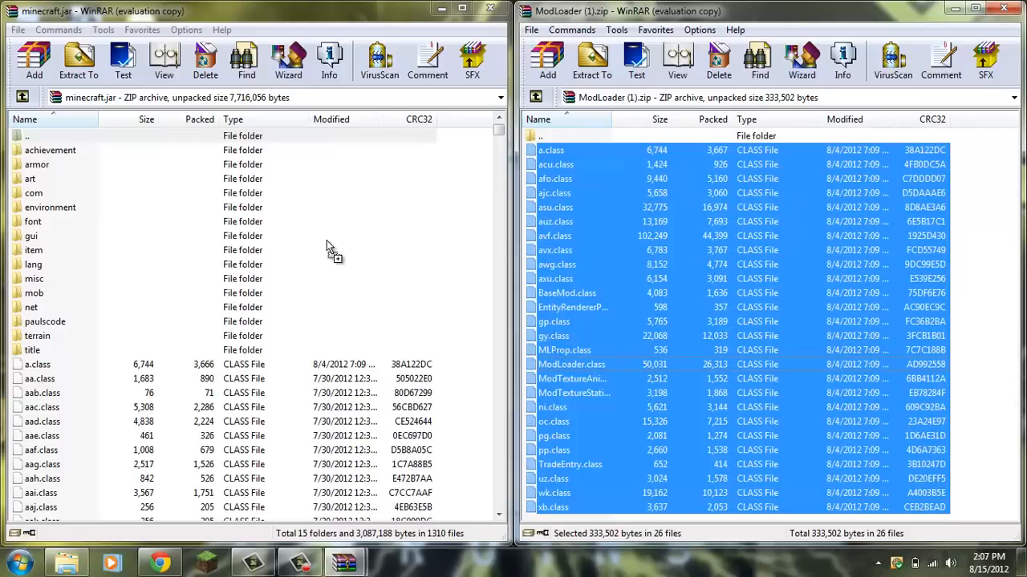
pyautogui.click(32, 63)
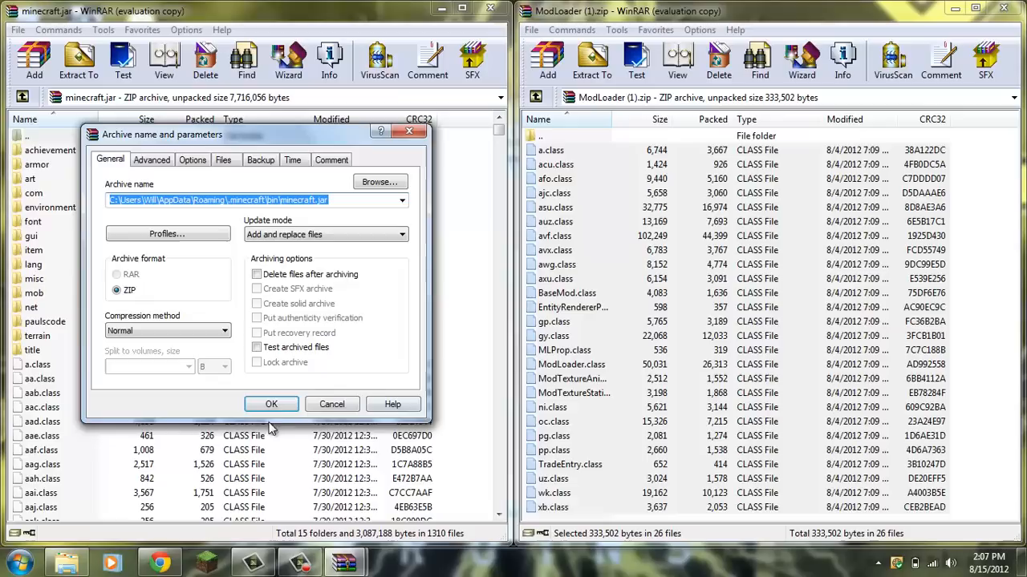
pyautogui.click(271, 405)
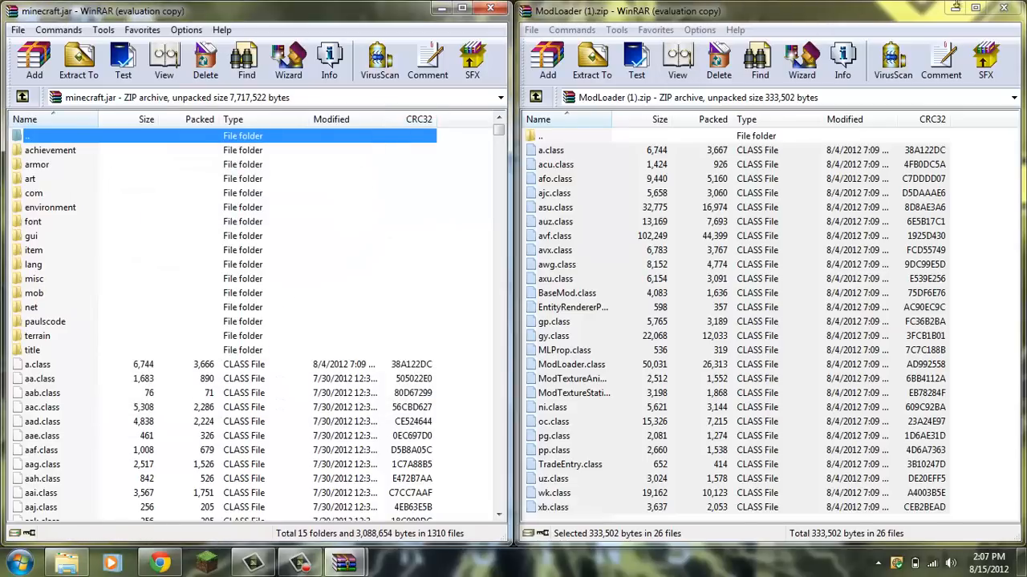
pyautogui.moveTo(1003, 10)
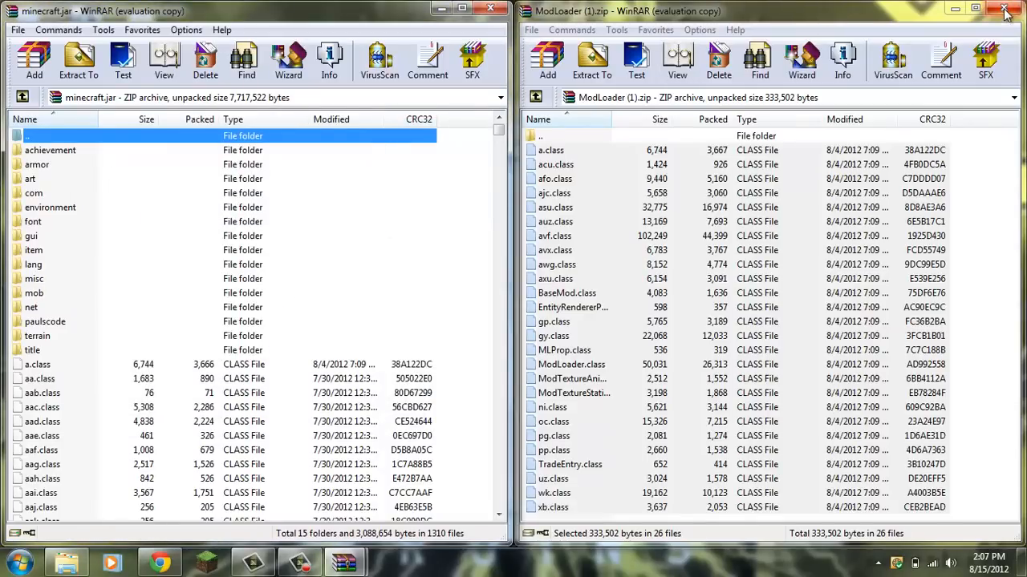
pyautogui.click(1005, 11)
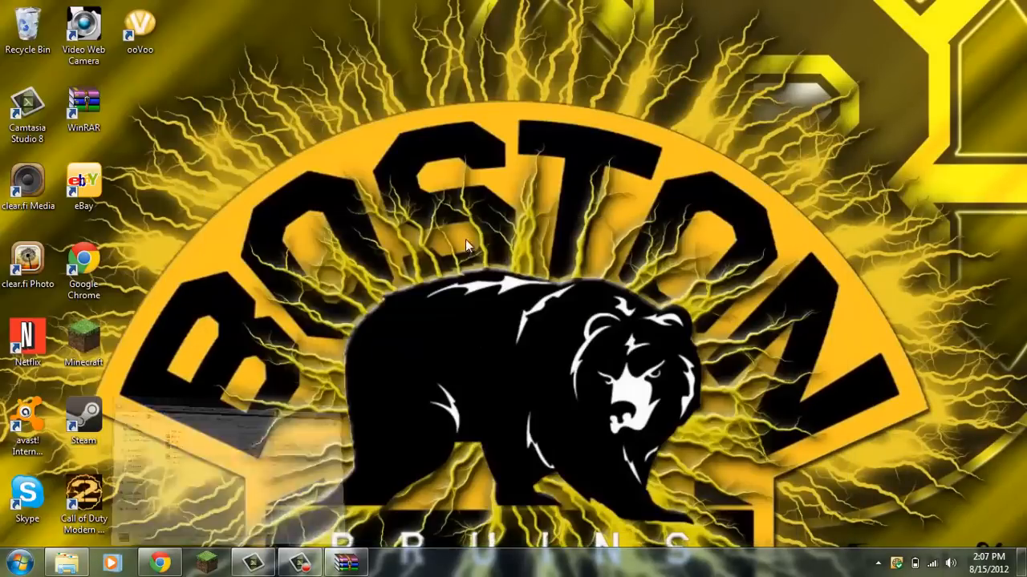
pyautogui.click(159, 562)
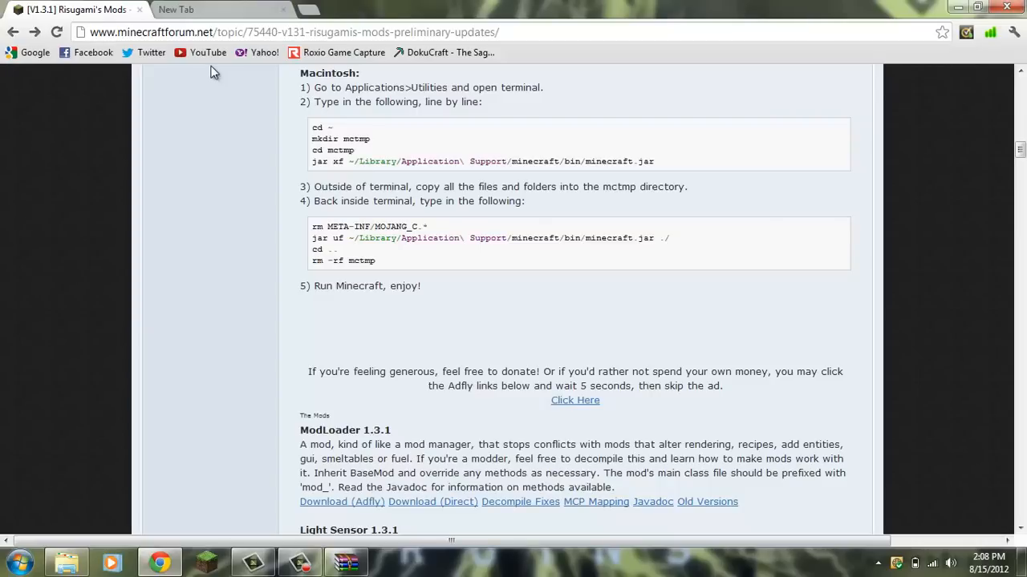
# Google 'auto switcher for minecraft 1.3.1' in a new tab and open thebombzen's forum topic.
pyautogui.click(197, 9)
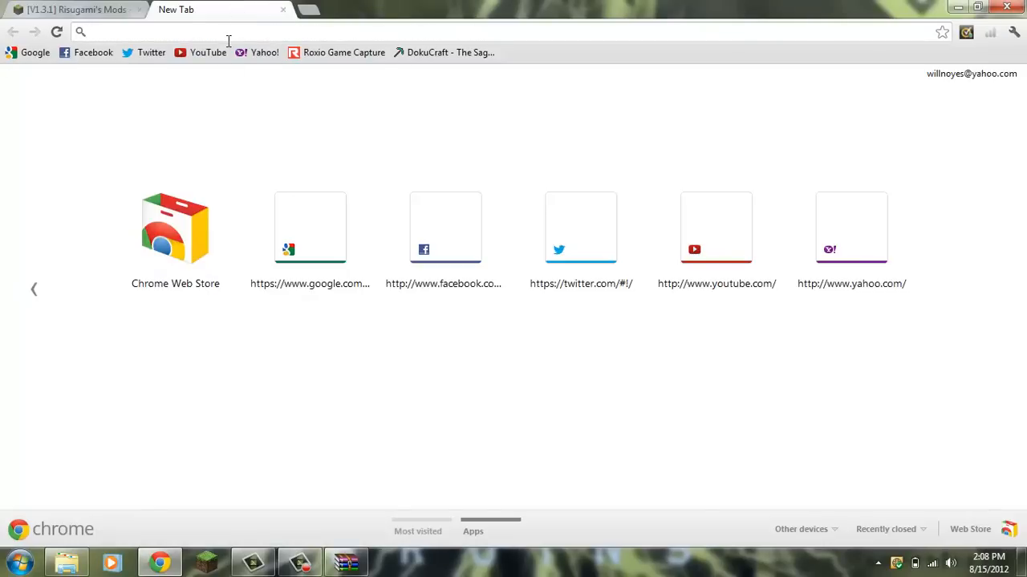
pyautogui.click(310, 228)
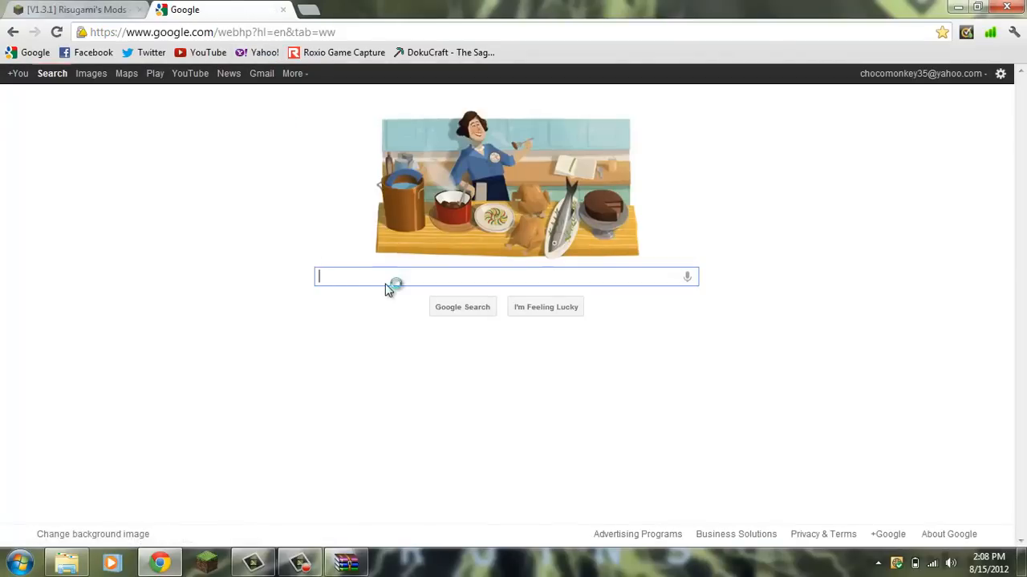
pyautogui.write('a')
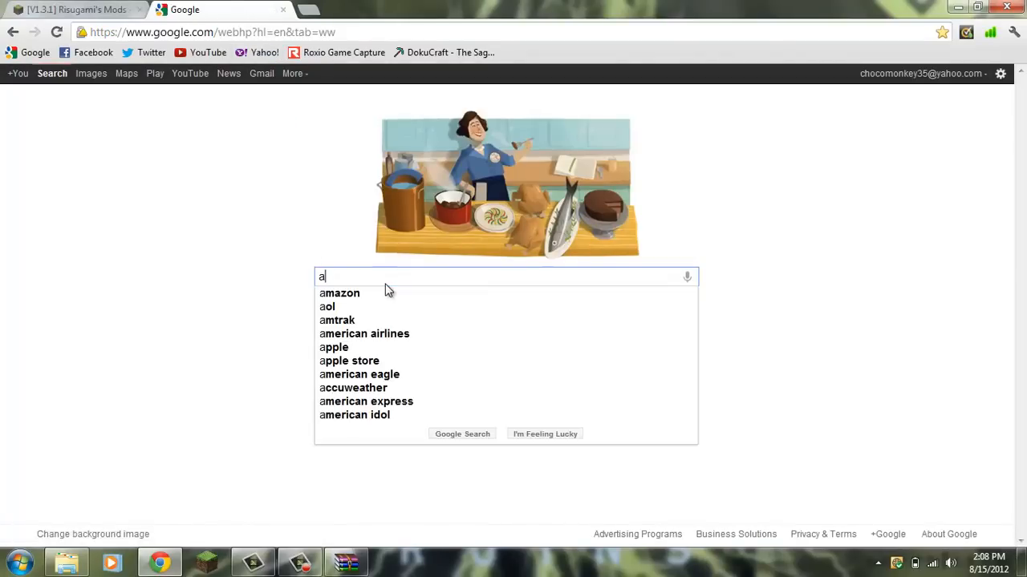
pyautogui.write('u')
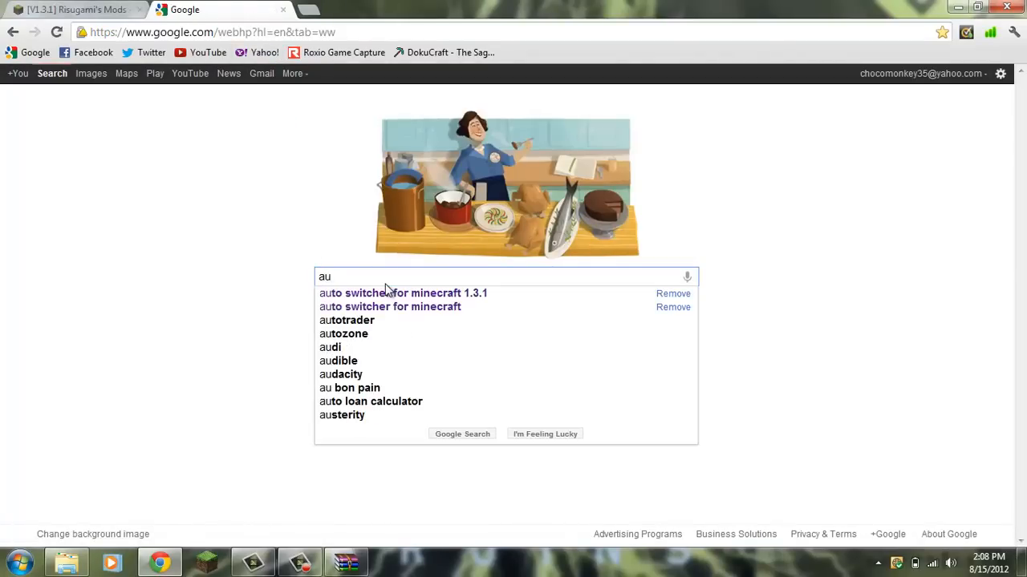
pyautogui.click(400, 293)
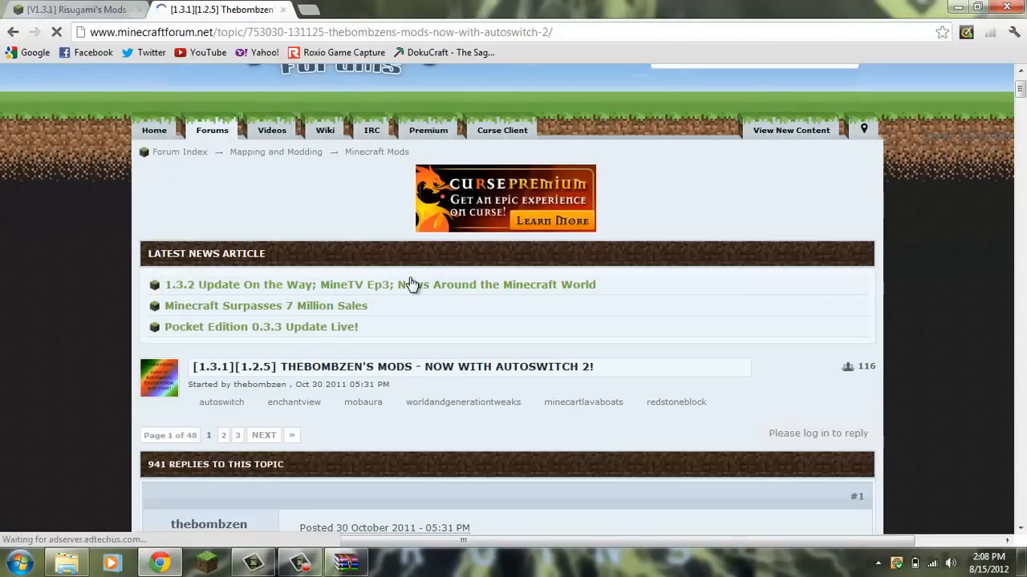
# Scroll to the WARNING section and follow the 'Download a patch for ModLoader here' link.
pyautogui.scroll(-3)
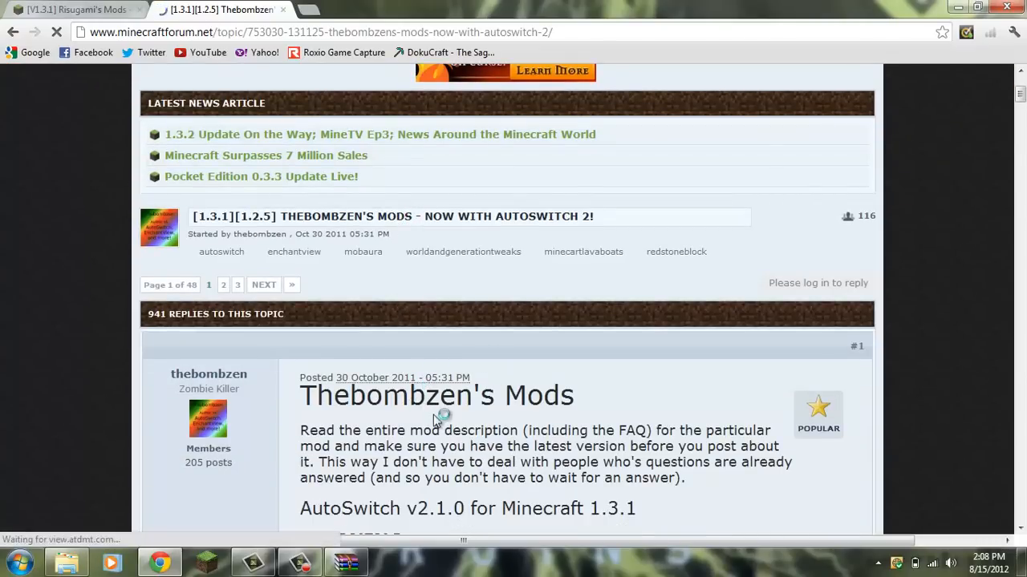
pyautogui.scroll(-3)
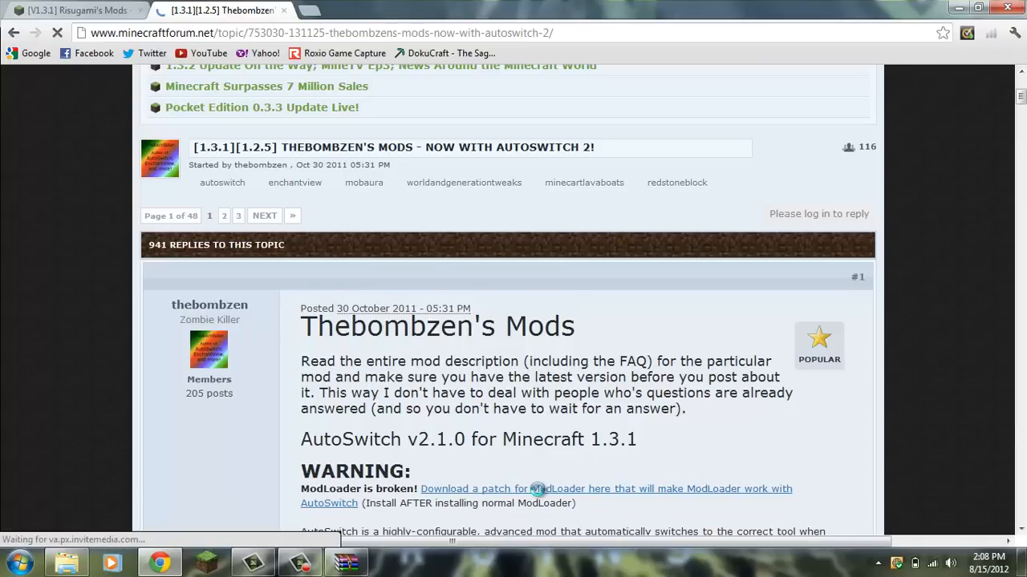
pyautogui.scroll(-3)
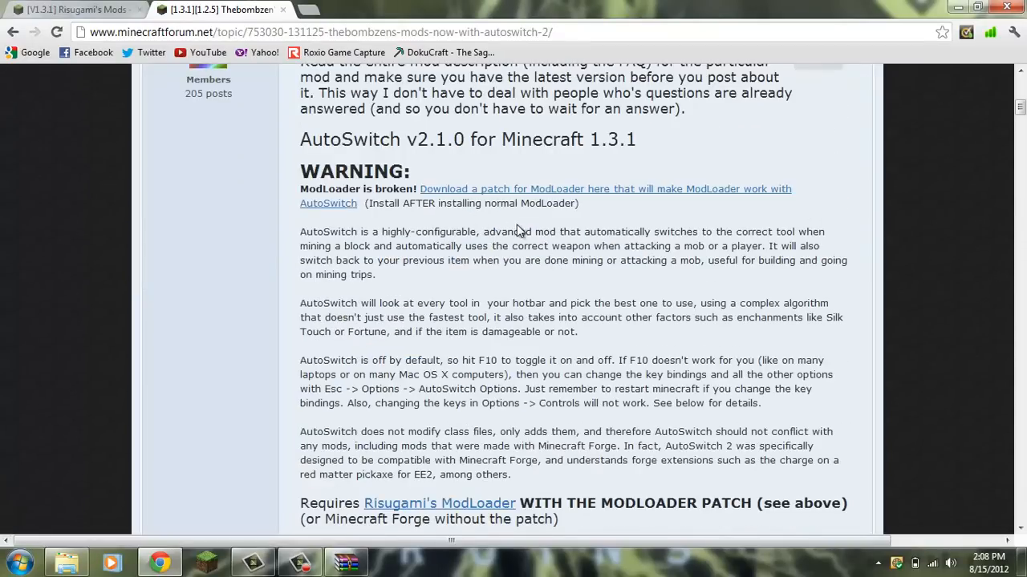
pyautogui.click(561, 188)
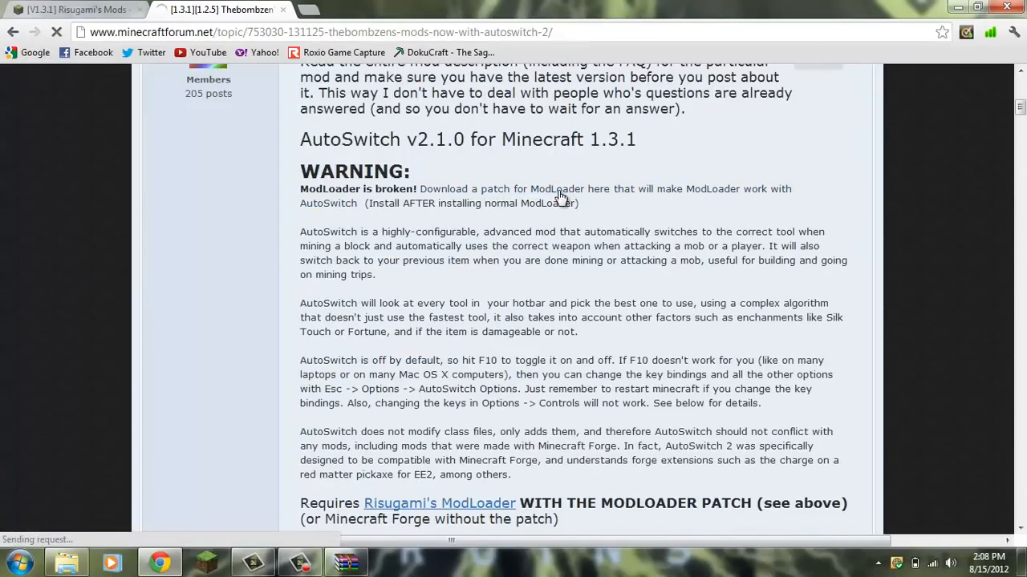
pyautogui.click(571, 189)
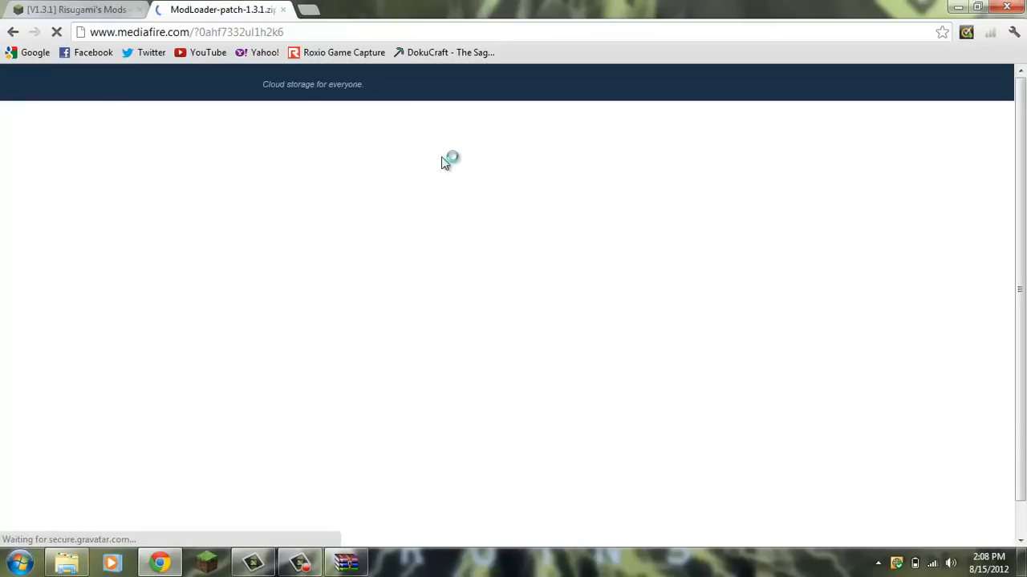
pyautogui.moveTo(360, 108)
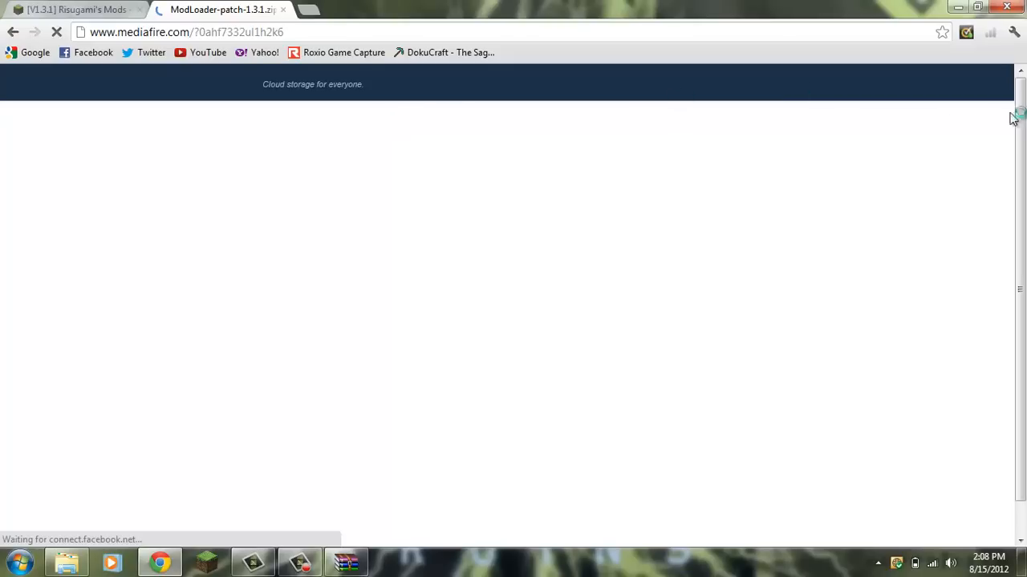
pyautogui.moveTo(1015, 106)
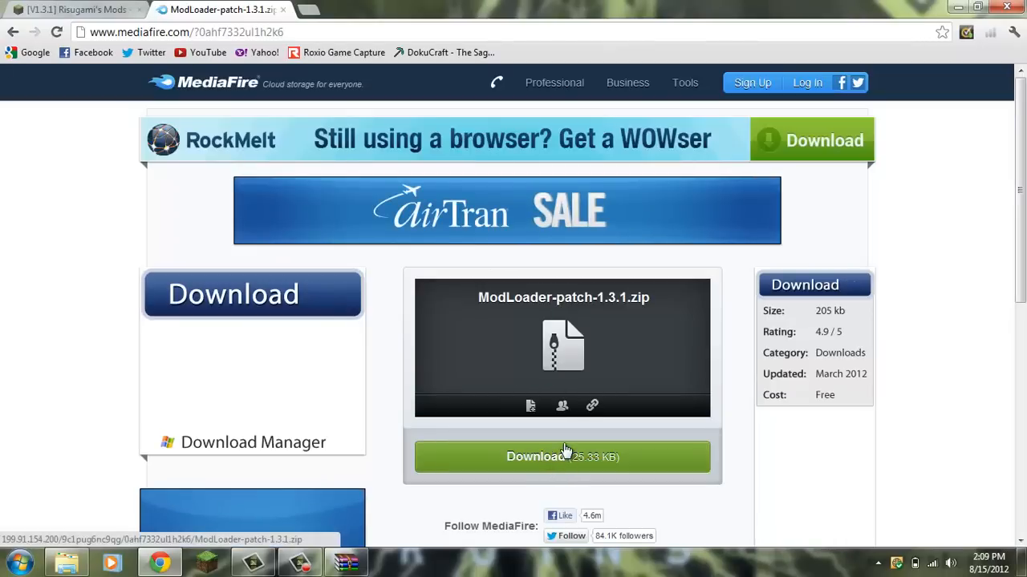
# Download ModLoader-patch-1.3.1.zip from the MediaFire Download button.
pyautogui.click(562, 457)
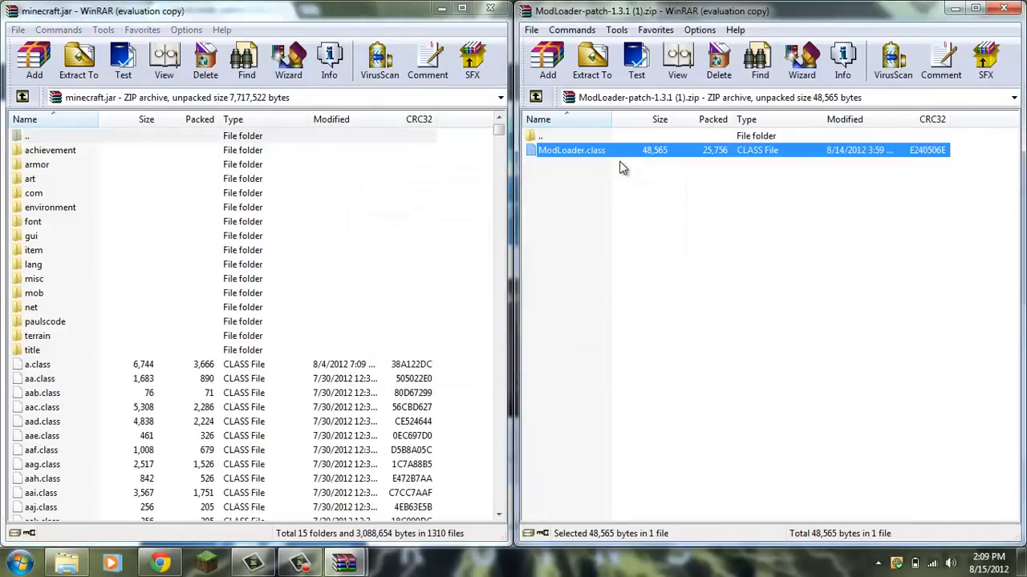
# Drag the patched ModLoader.class into minecraft.jar, confirm, and close the minecraft.jar window.
pyautogui.click(31, 63)
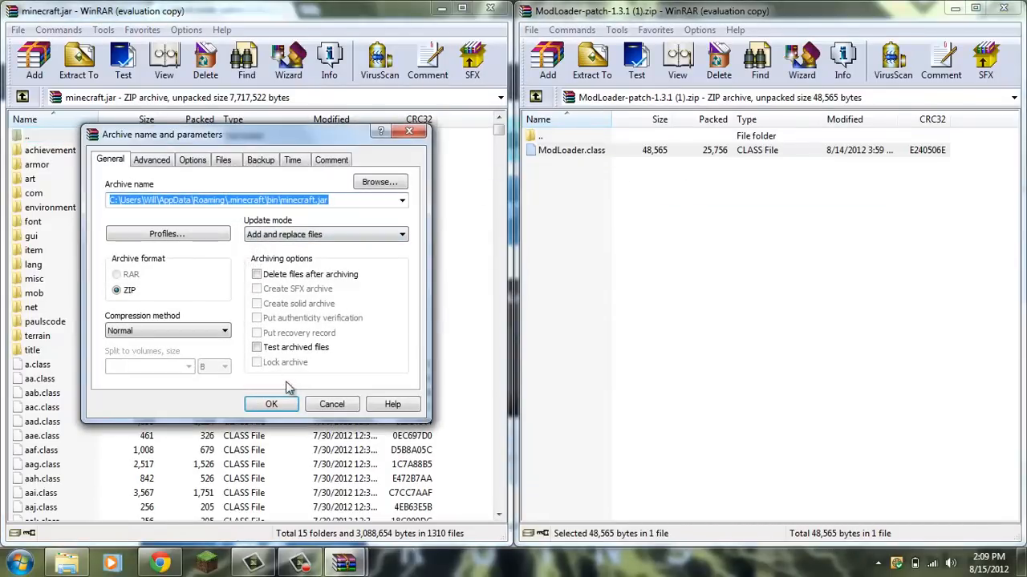
pyautogui.click(271, 404)
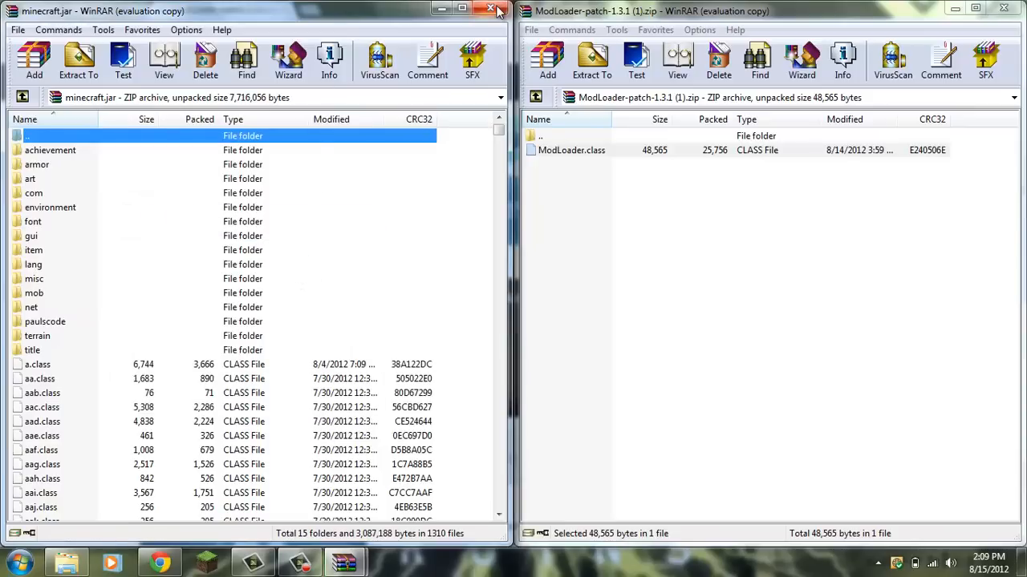
pyautogui.click(489, 9)
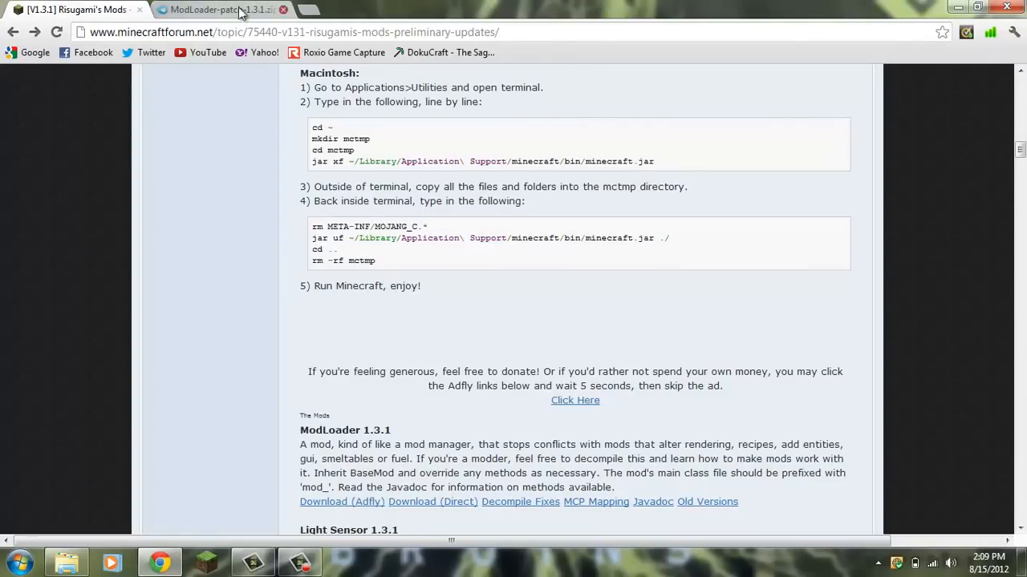
# Close the MediaFire ModLoader patch tab, leaving Risugami's Mods forum topic open.
pyautogui.click(278, 10)
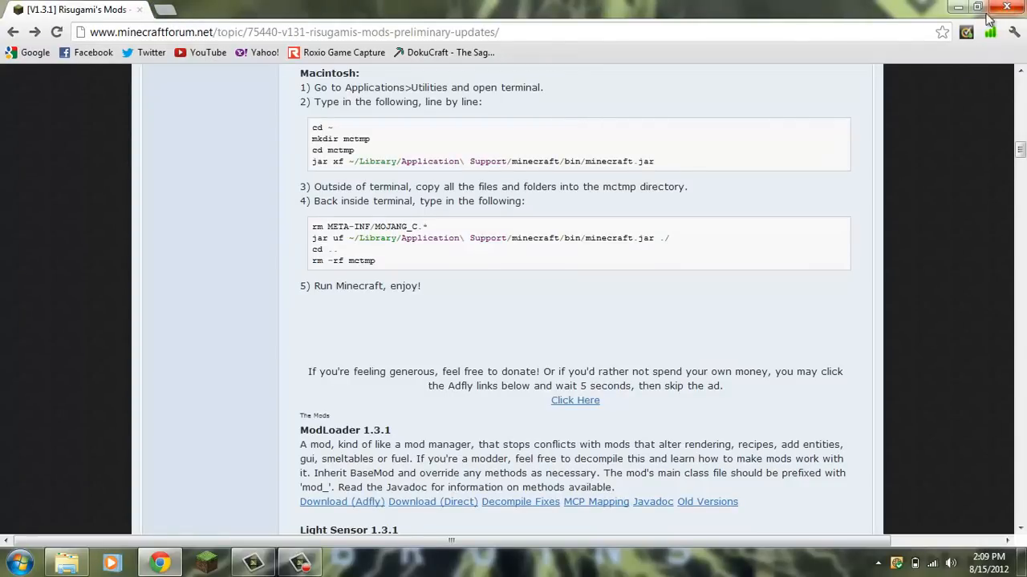